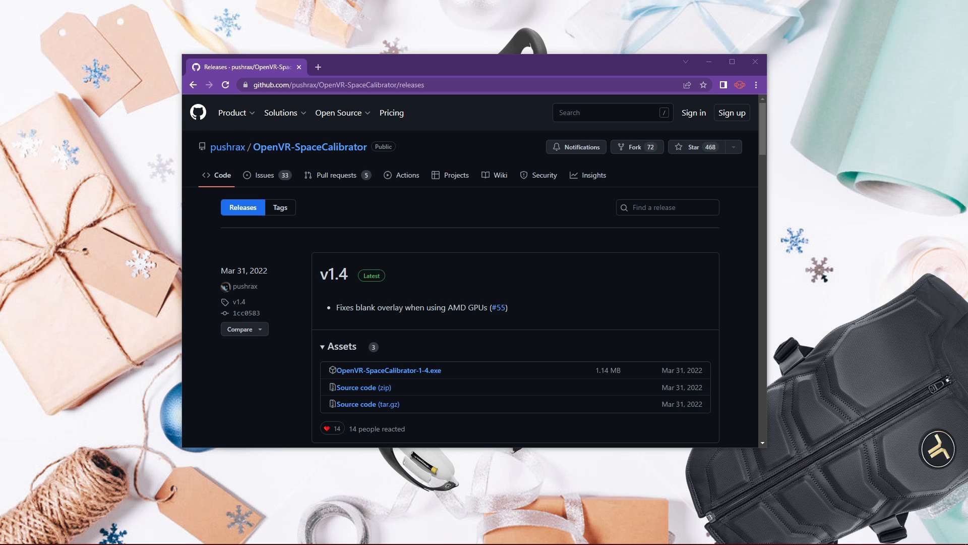
- Download OpenVR-SpaceCalibrator-1-4.exe from the v1.4 release assets and run it from Chrome's download bar
{"action": "left_click", "coordinate": [388, 370]}
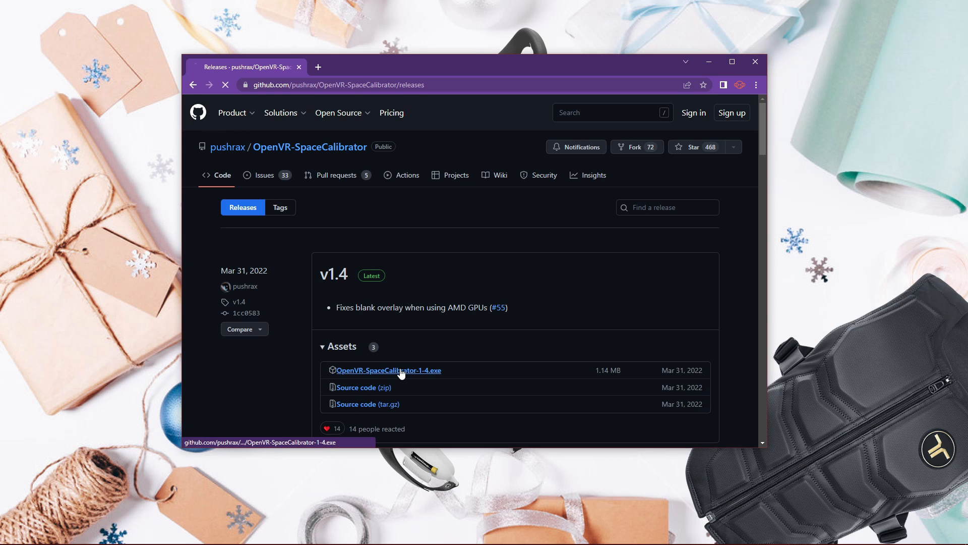
{"action": "left_click", "coordinate": [388, 370]}
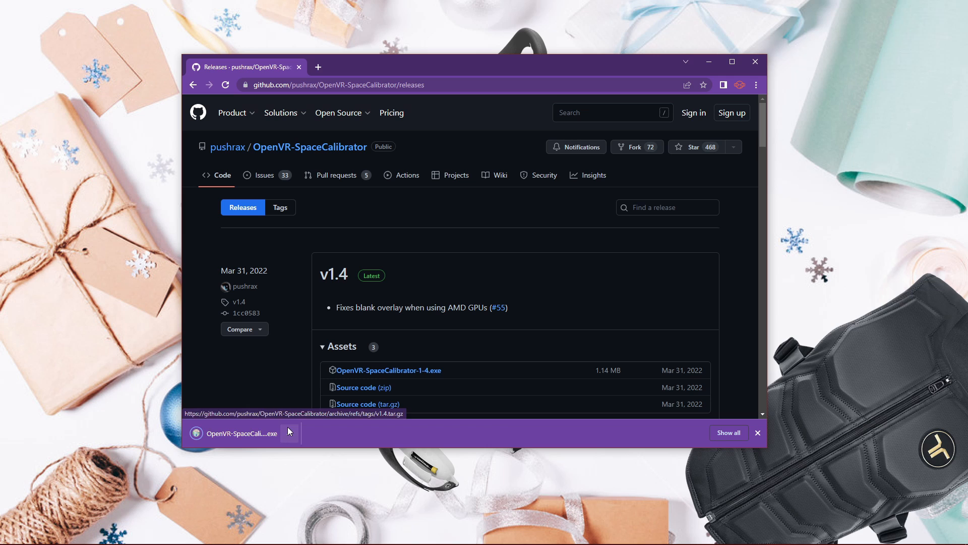
{"action": "left_click", "coordinate": [233, 433]}
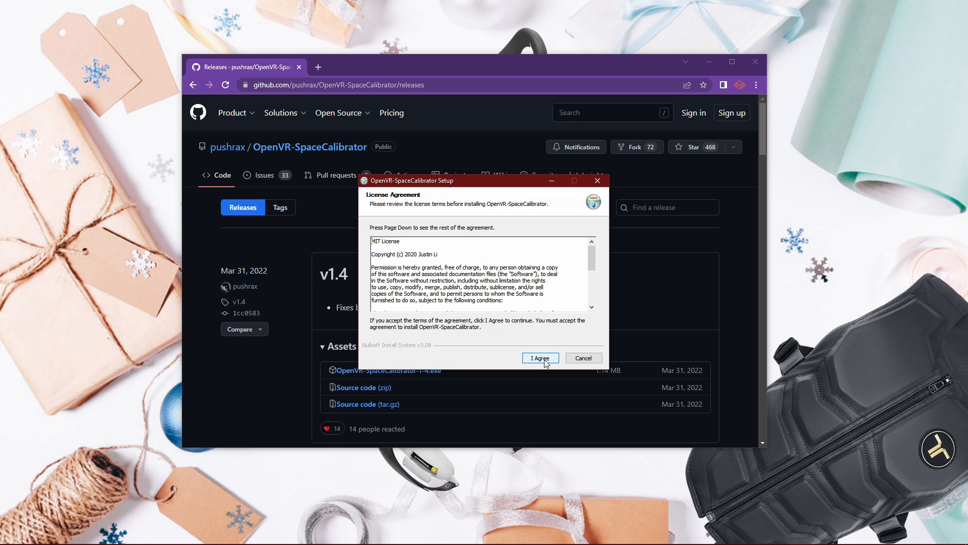
- Accept the MIT license, install to the default Program Files folder, close the installer and Chrome
{"action": "left_click", "coordinate": [538, 358]}
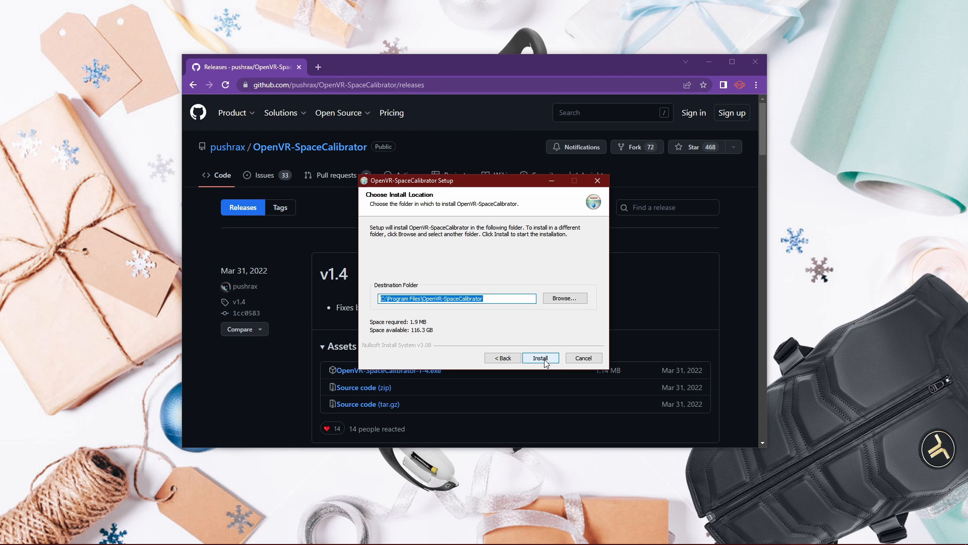
{"action": "left_click", "coordinate": [540, 358]}
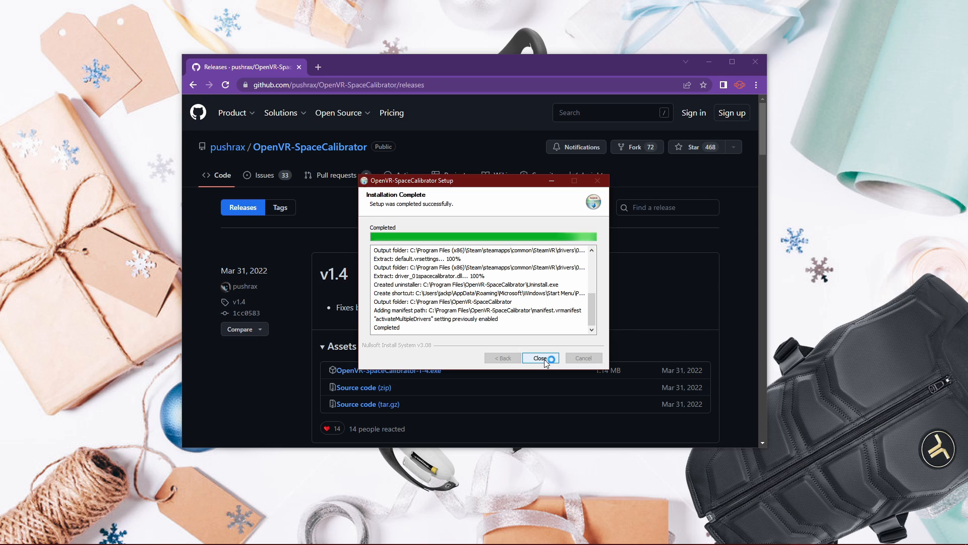
{"action": "left_click", "coordinate": [538, 357]}
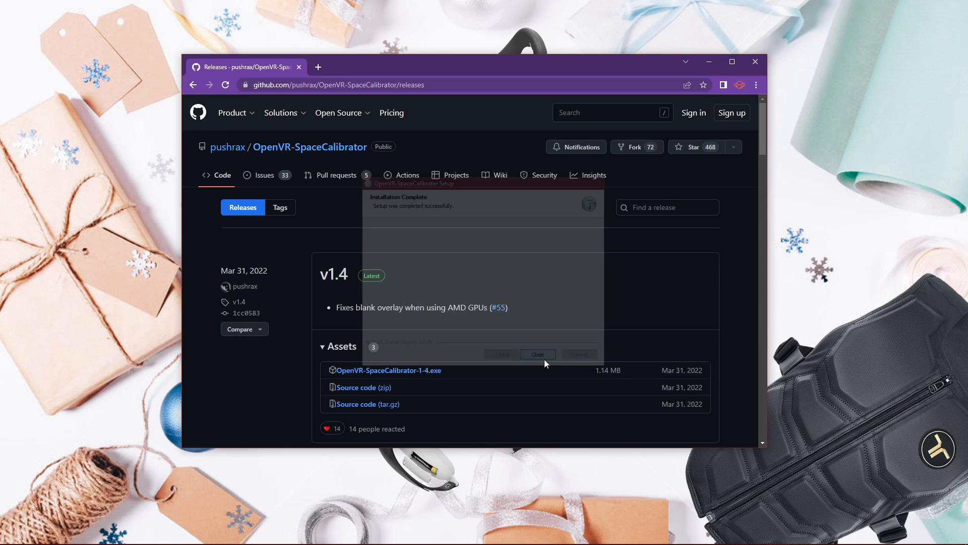
{"action": "left_click", "coordinate": [537, 354]}
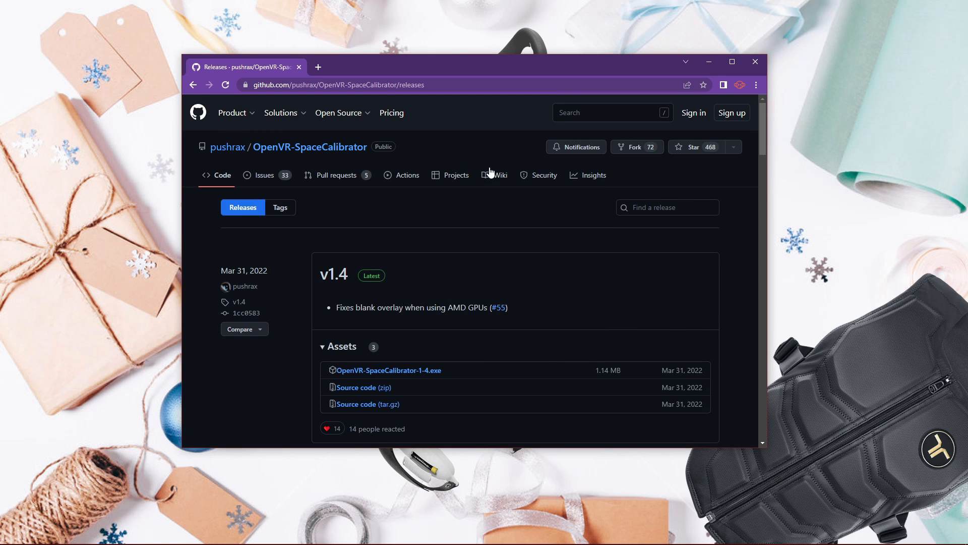
{"action": "mouse_move", "coordinate": [754, 61]}
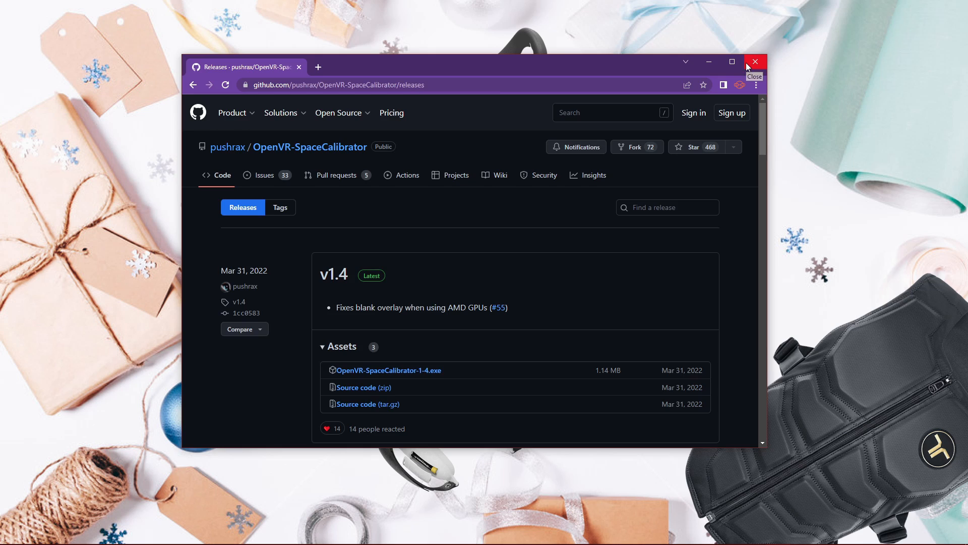
{"action": "left_click", "coordinate": [755, 61]}
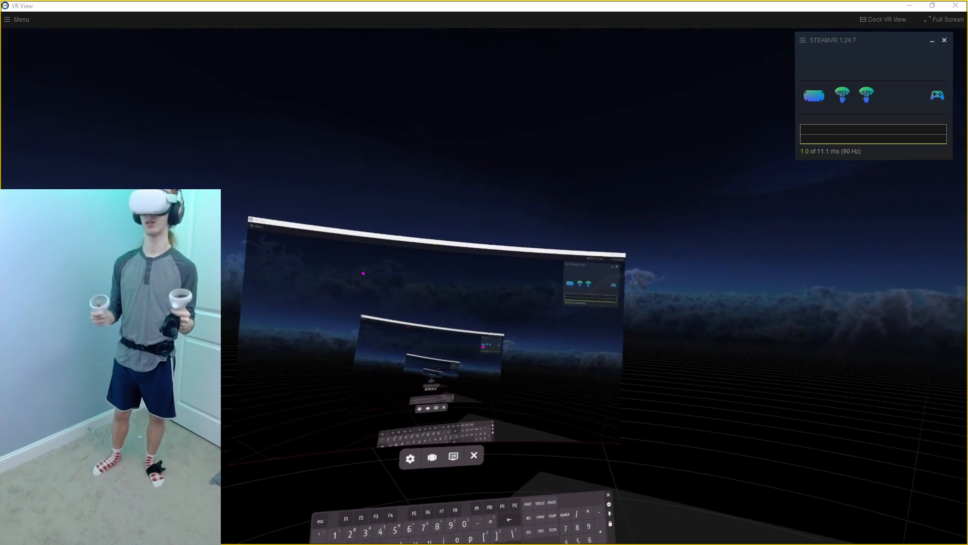
- Start Pair Controller from SteamVR's Devices menu so the Vive trackers can be paired
{"action": "left_click", "coordinate": [802, 41]}
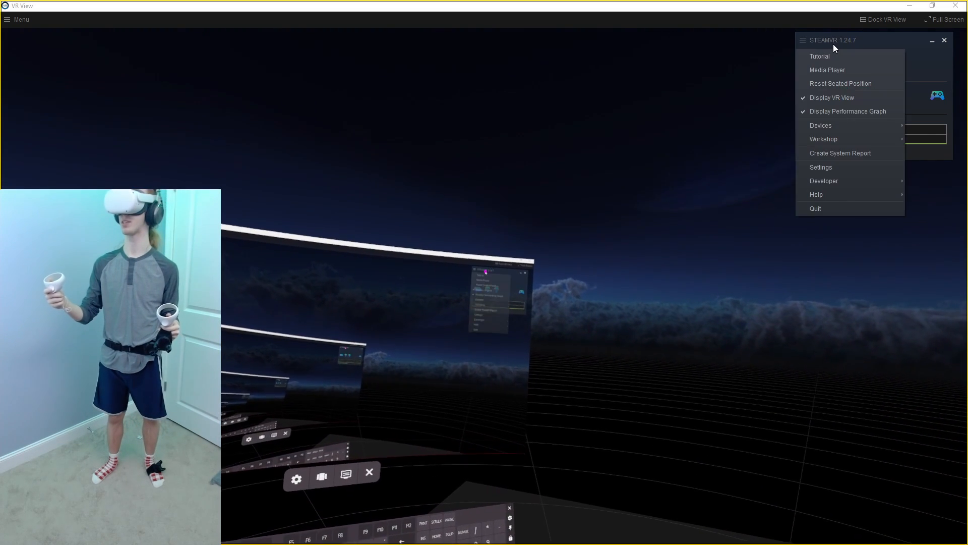
{"action": "mouse_move", "coordinate": [841, 126]}
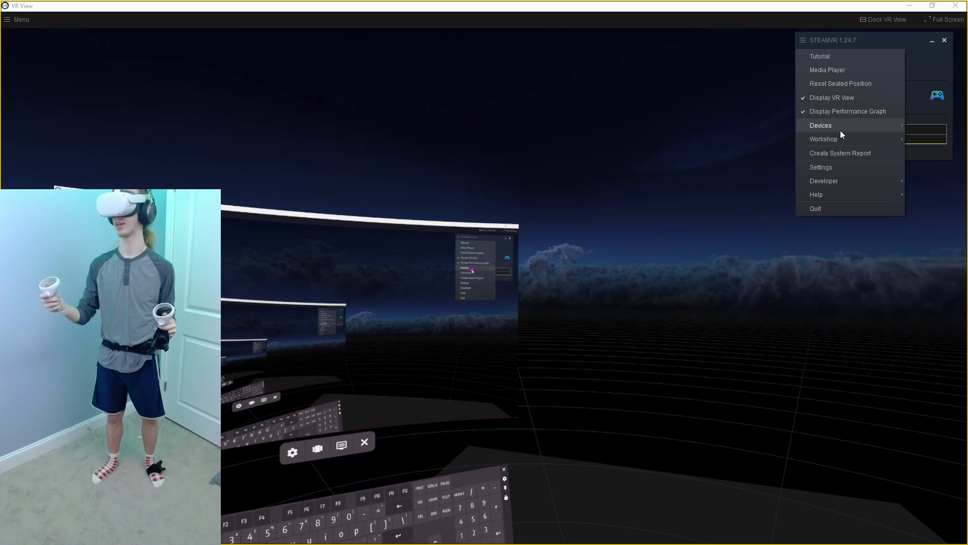
{"action": "mouse_move", "coordinate": [821, 125]}
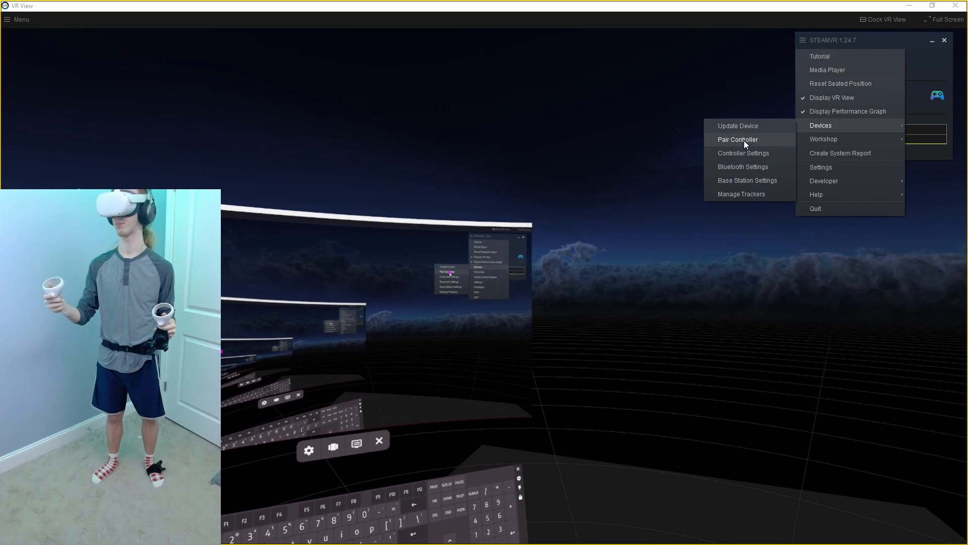
{"action": "left_click", "coordinate": [737, 139]}
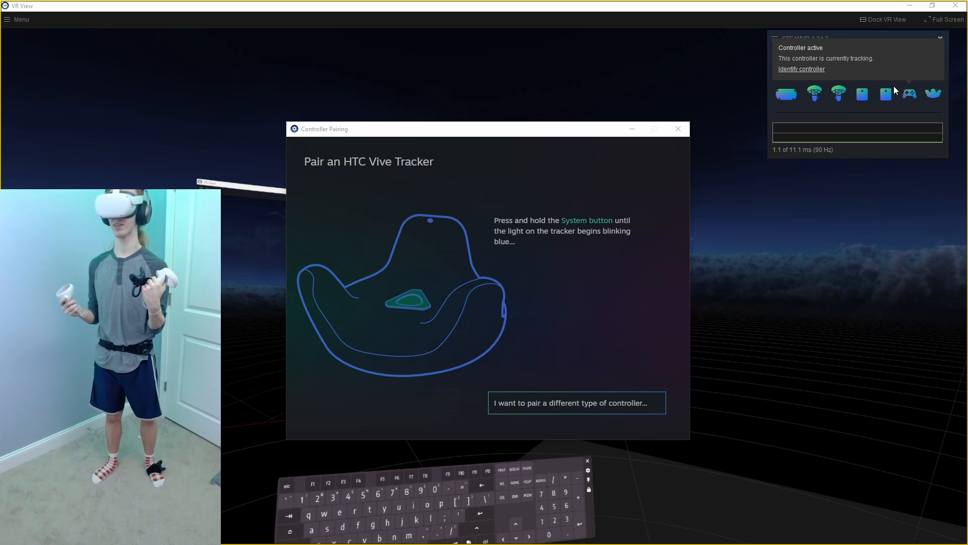
{"action": "mouse_move", "coordinate": [884, 94]}
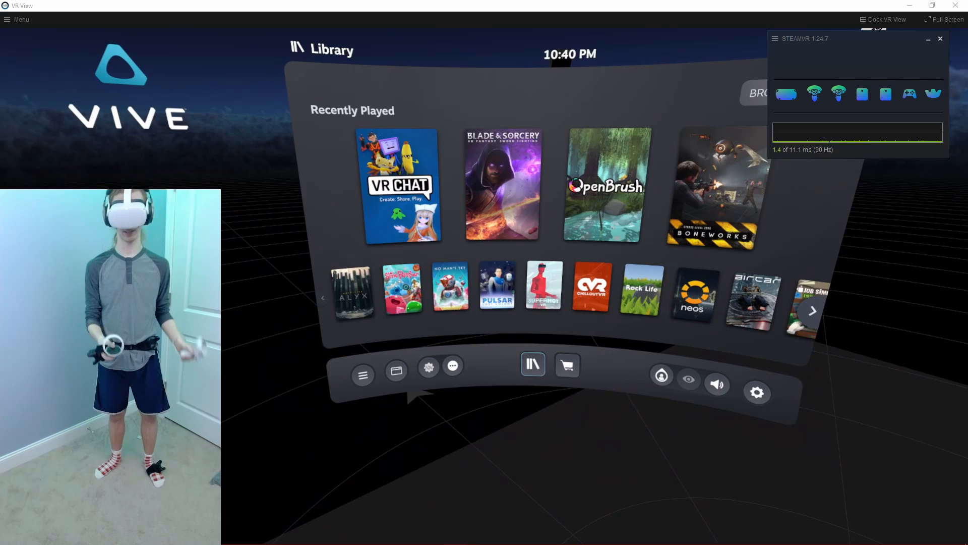
- Launch the Space Calibrator overlay from the SteamVR dashboard's bottom bar
{"action": "left_click", "coordinate": [476, 375]}
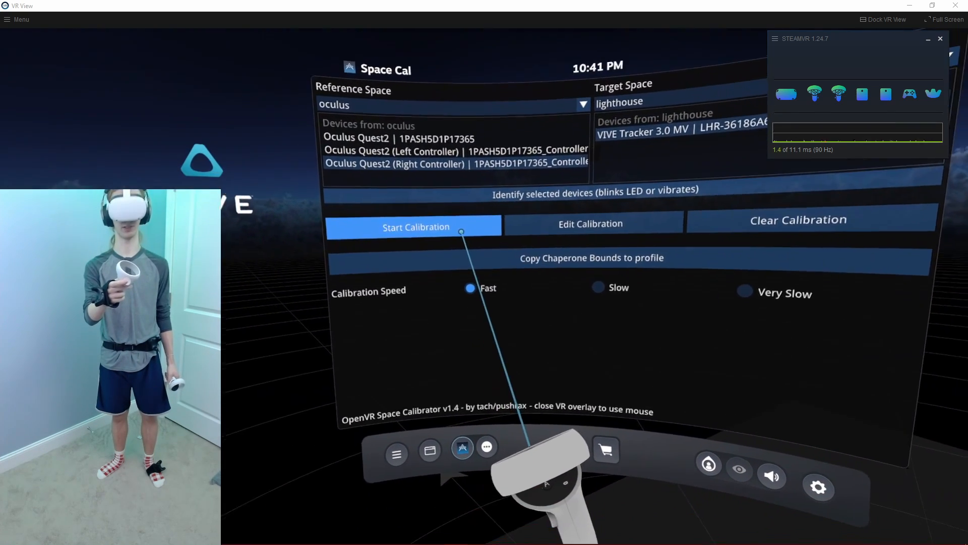
- Run Start Calibration with oculus as reference and VIVE Tracker as target, then dismiss the saved result
{"action": "left_click", "coordinate": [415, 226]}
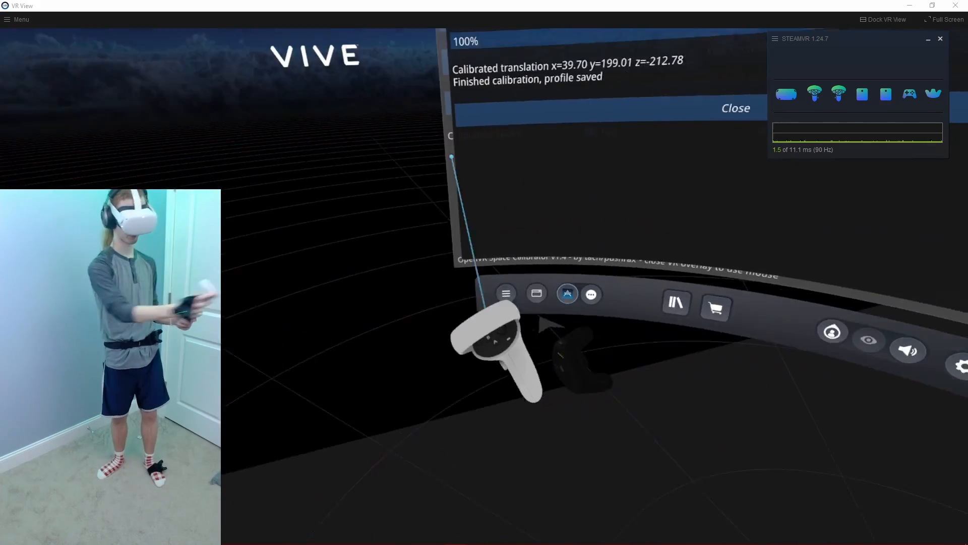
{"action": "left_click", "coordinate": [735, 108]}
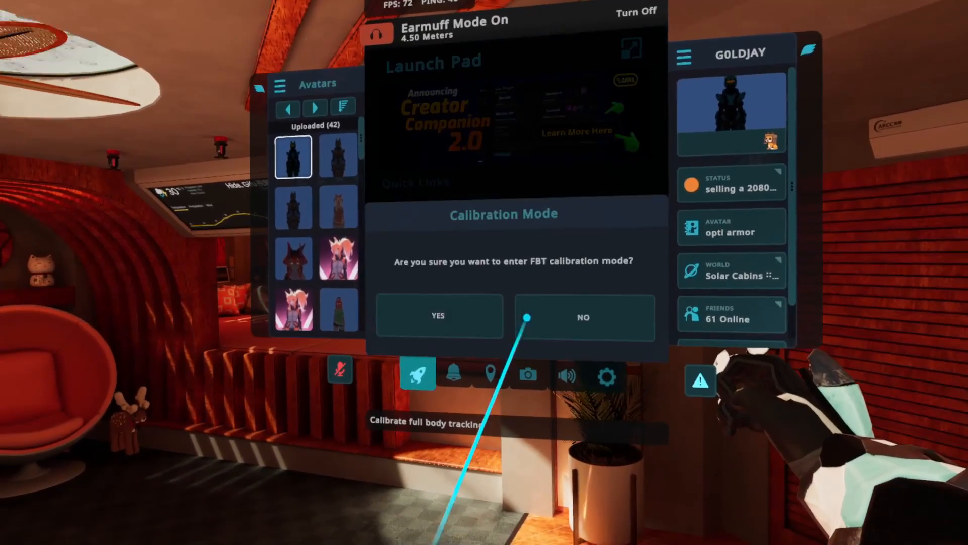
- Answer the Calibration Mode prompt and run Calibrate FBT so the avatar T-poses
{"action": "left_click", "coordinate": [582, 317]}
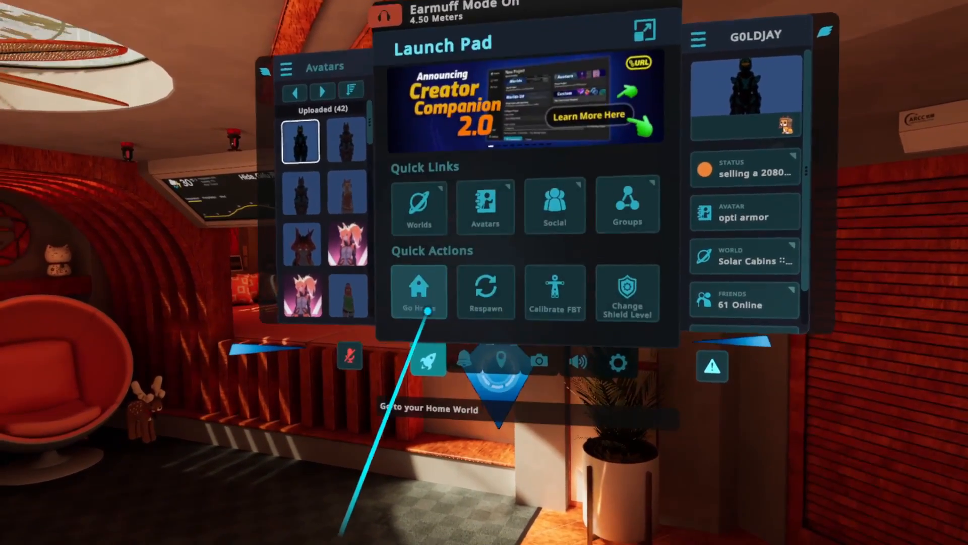
{"action": "left_click", "coordinate": [419, 291]}
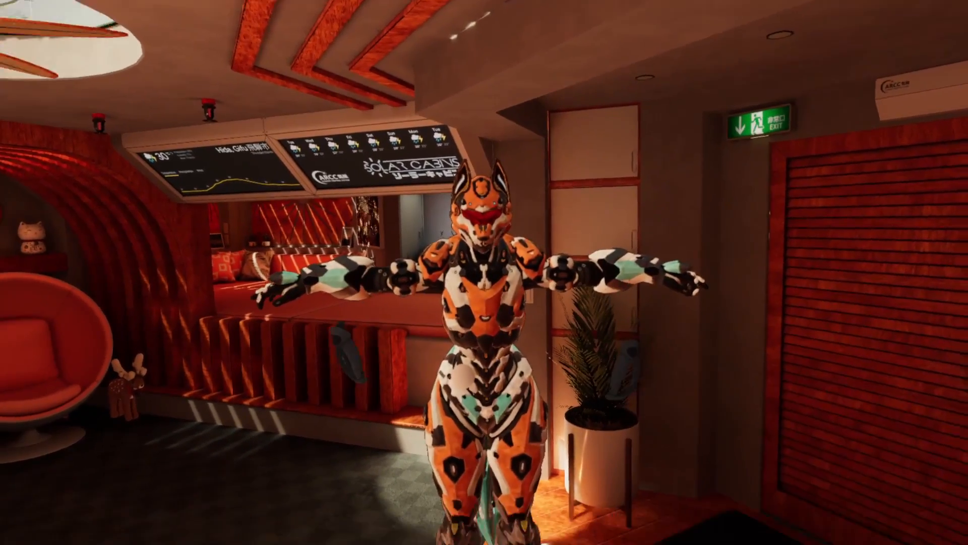